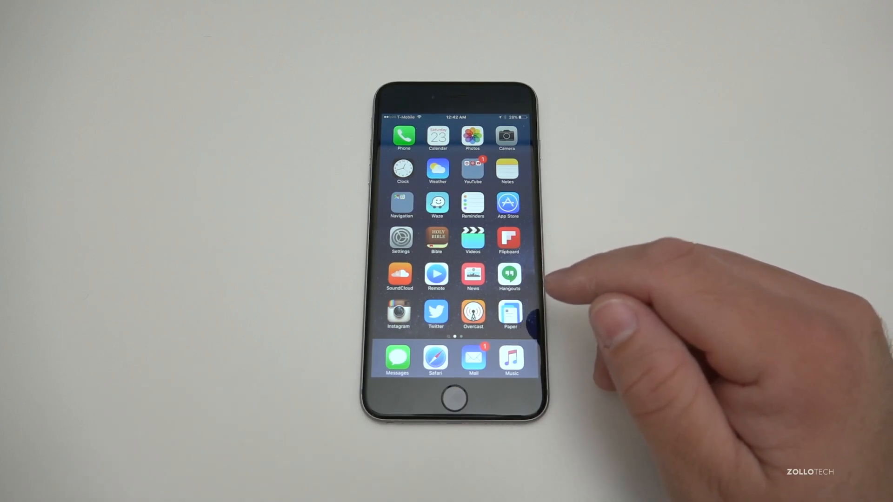
Launch the App Store from the iPhone home screen to reach the purchased apps list.
scroll(left, 3)
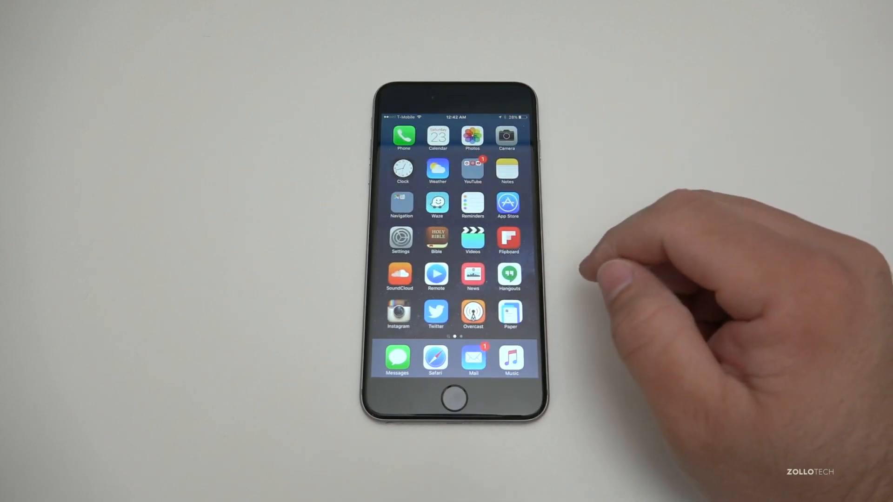
mouse_move(547, 182)
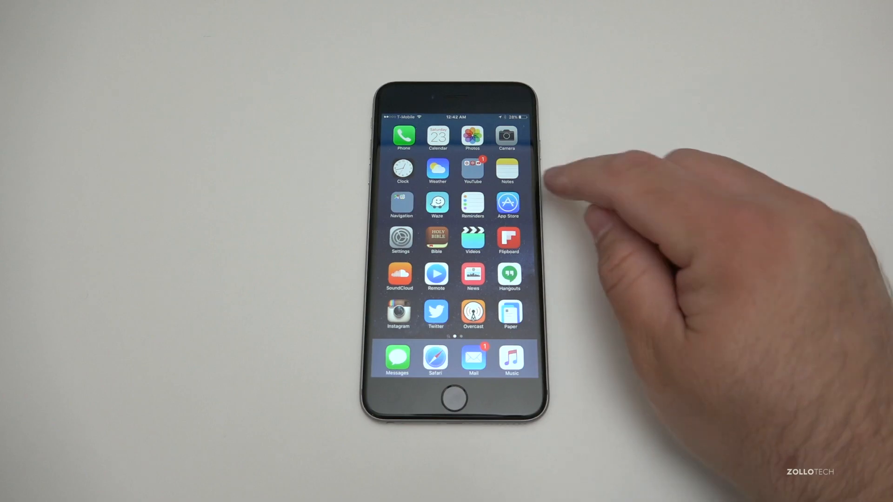
click(507, 203)
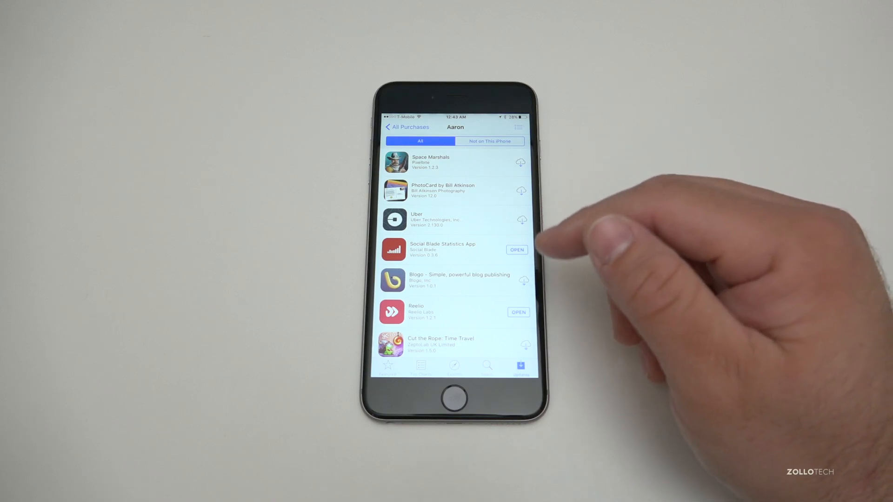
Scroll the purchased list down to Lara Croft GO and Solitaire Free.
scroll(down, 3)
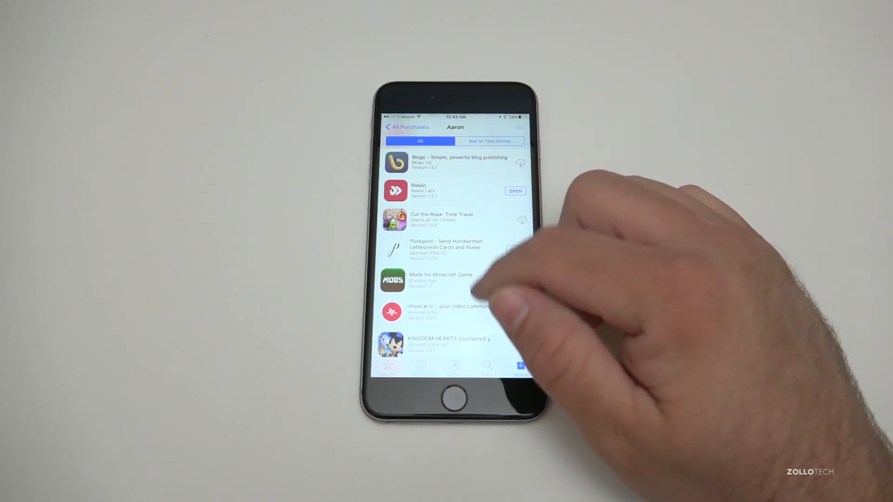
scroll(down, 3)
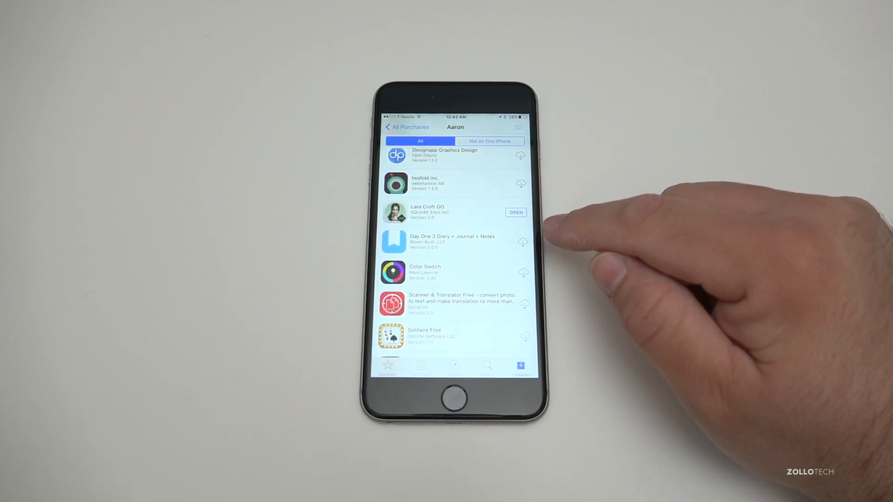
mouse_move(598, 182)
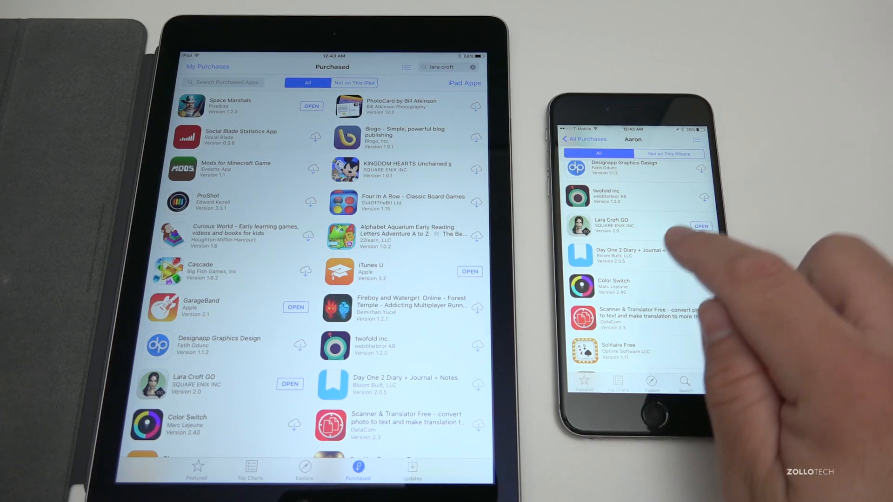
Swipe left on Lara Croft GO and hide it from purchase history.
drag(655, 226, 598, 225)
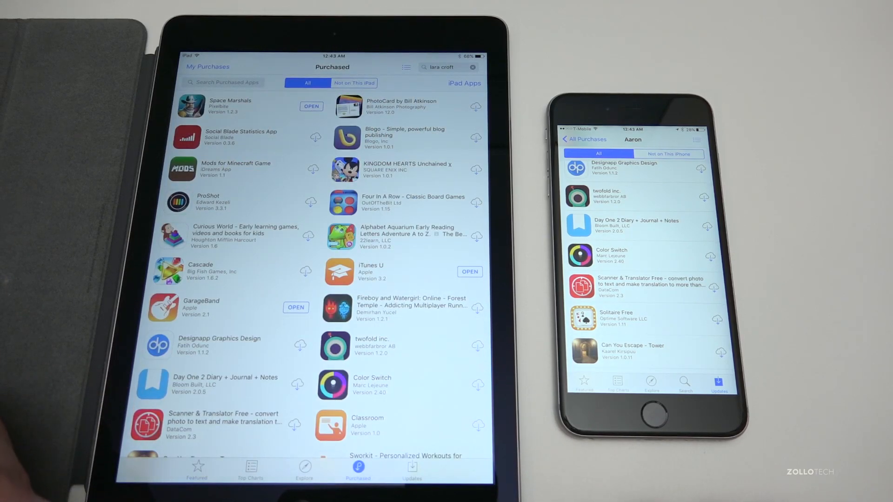
mouse_move(797, 341)
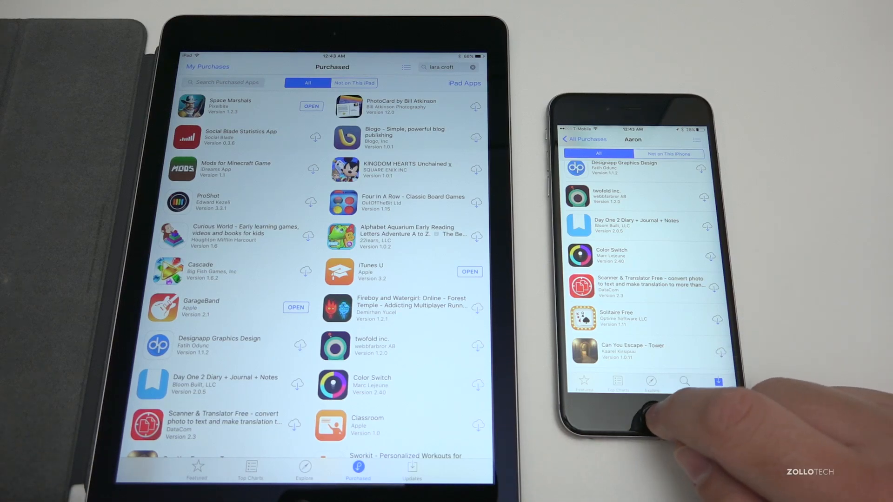
Return the iPhone home and search the iPad App Store for 'lara croft'.
click(642, 410)
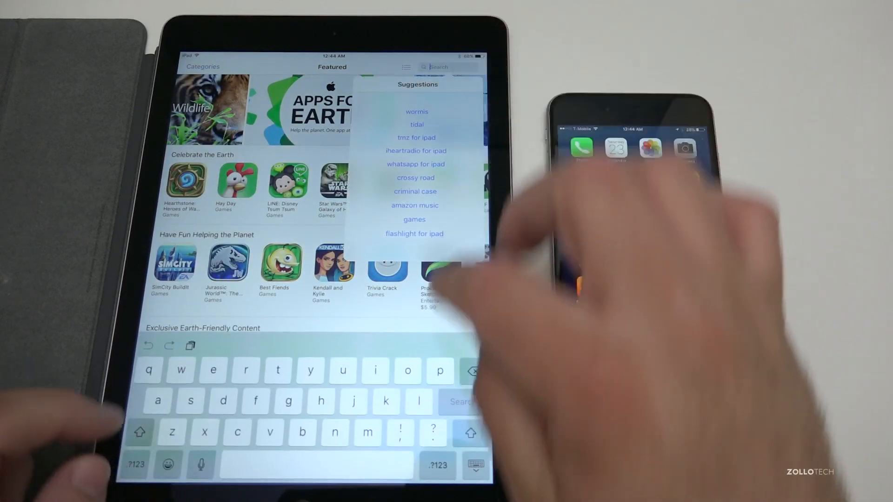
text(lara)
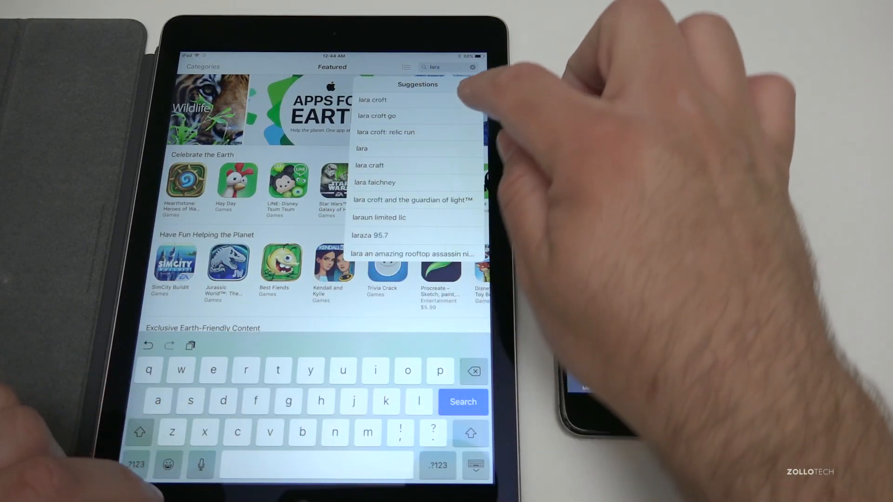
click(372, 99)
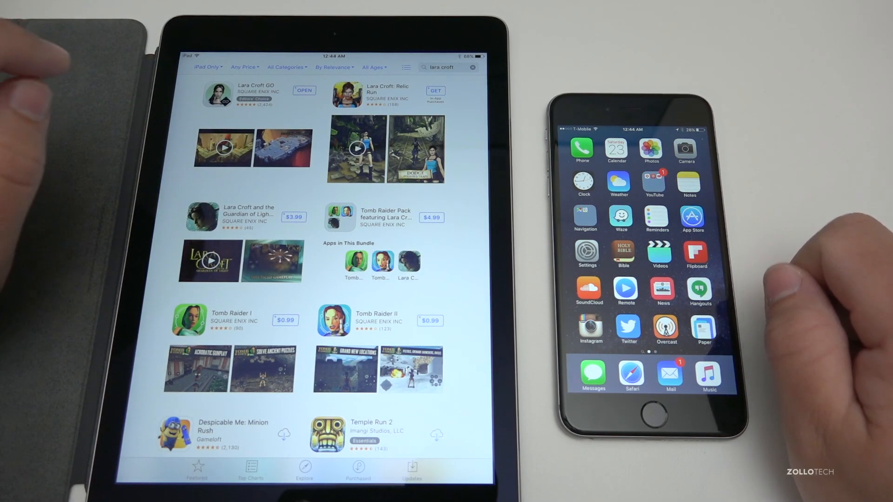
scroll(left, 3)
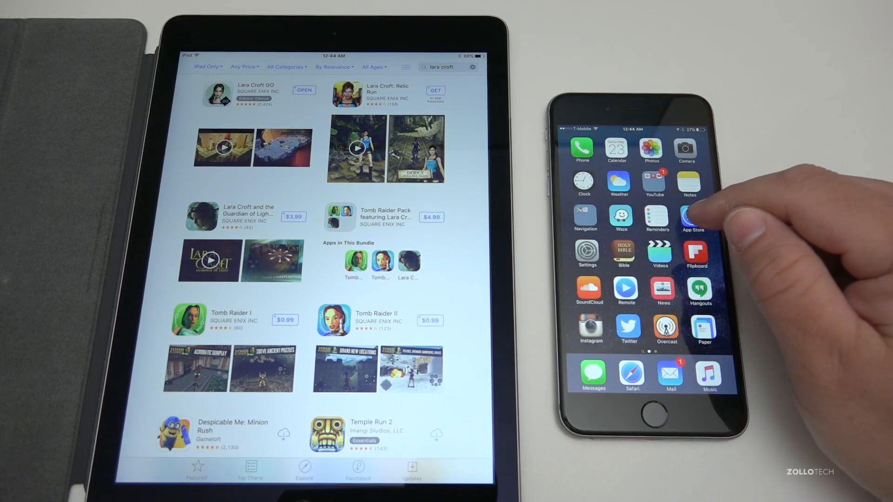
Search the iPhone App Store for Lara Croft GO and redownload it via the cloud button.
click(690, 219)
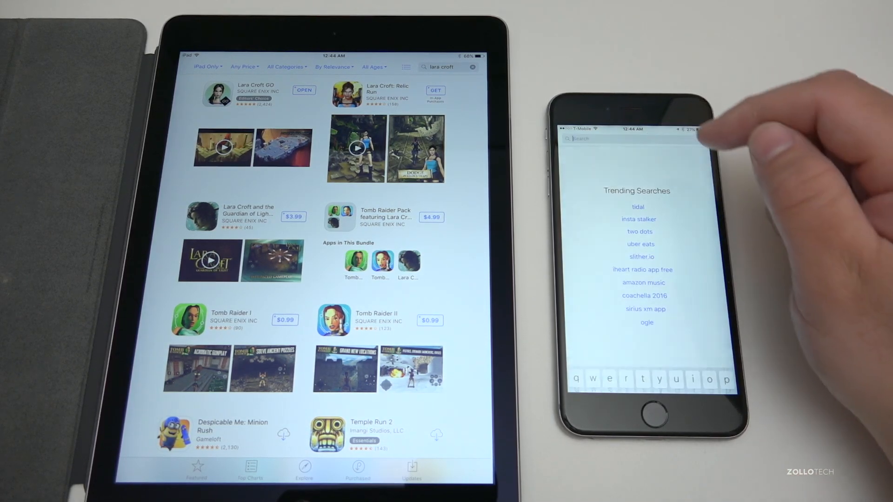
text(lara croft go)
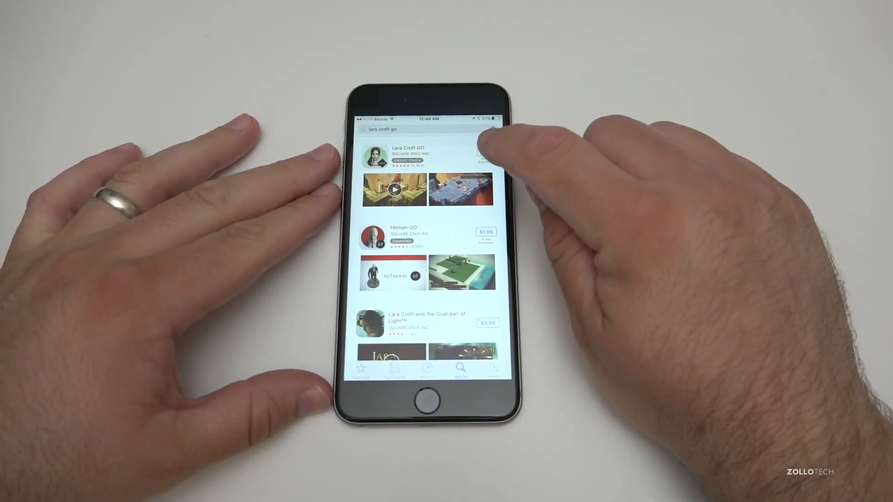
click(485, 150)
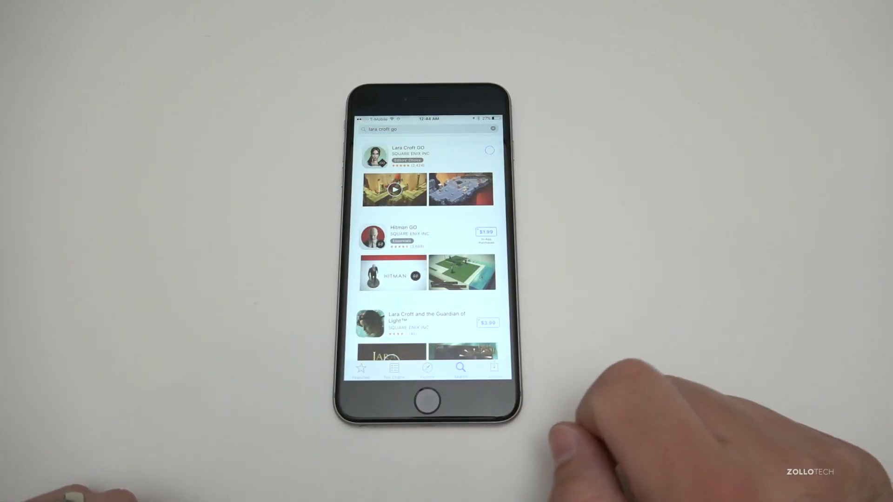
click(489, 150)
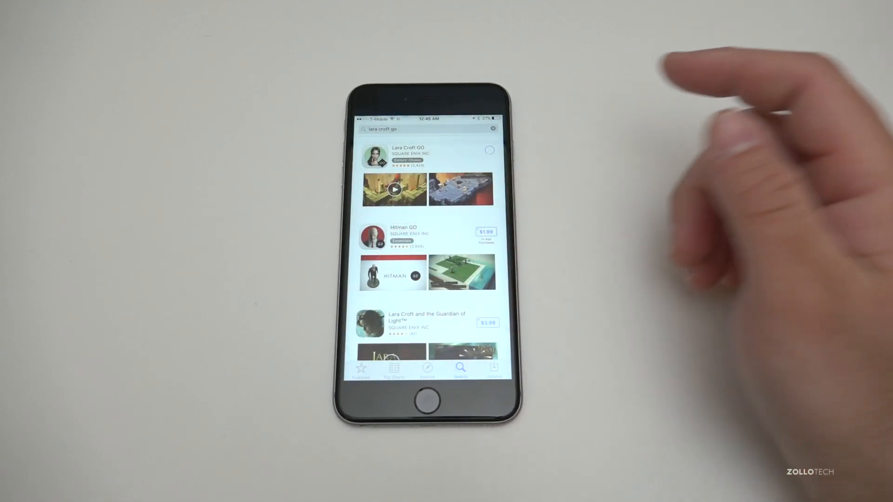
click(489, 150)
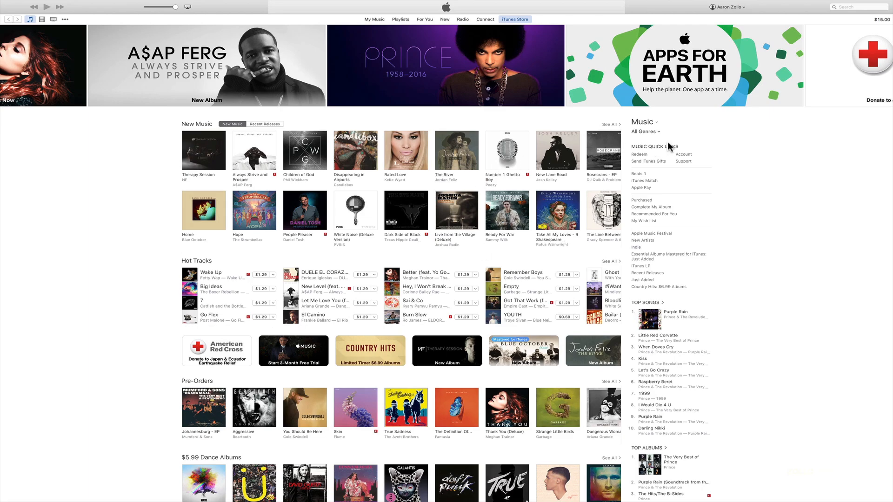
mouse_move(760, 18)
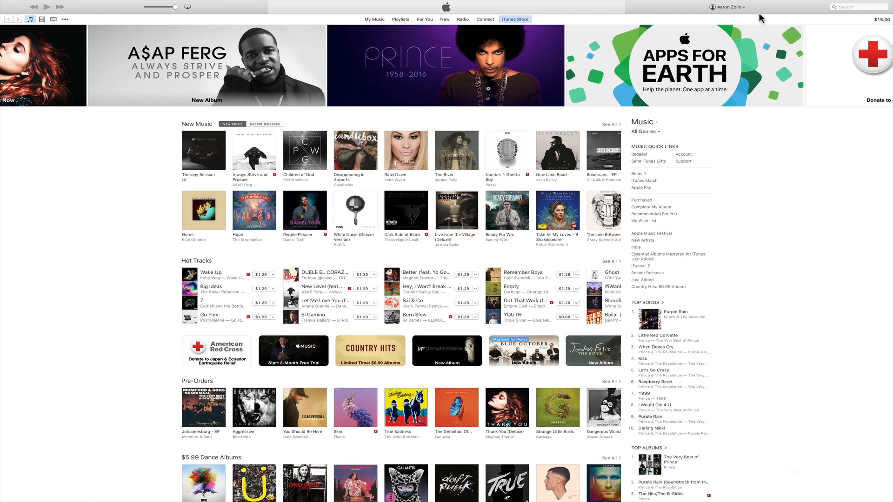
Open Manage Hidden Purchases from the iTunes account options.
click(727, 6)
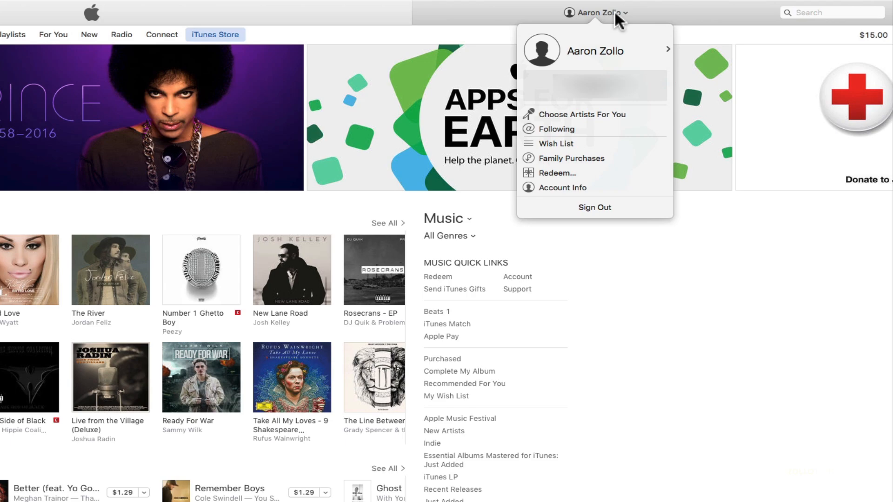
mouse_move(582, 206)
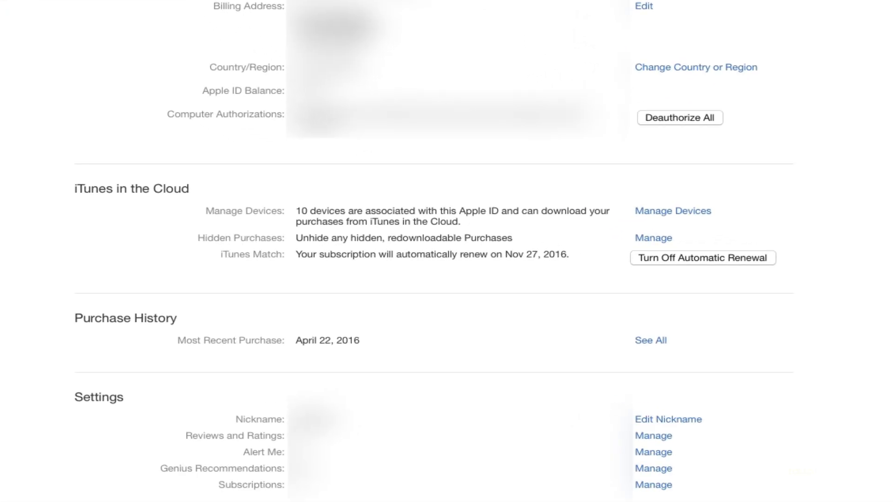
mouse_move(766, 231)
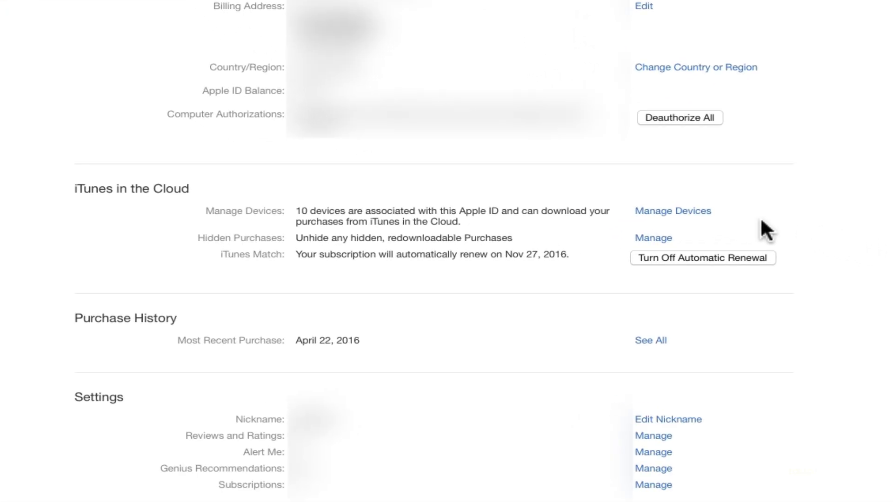
mouse_move(358, 256)
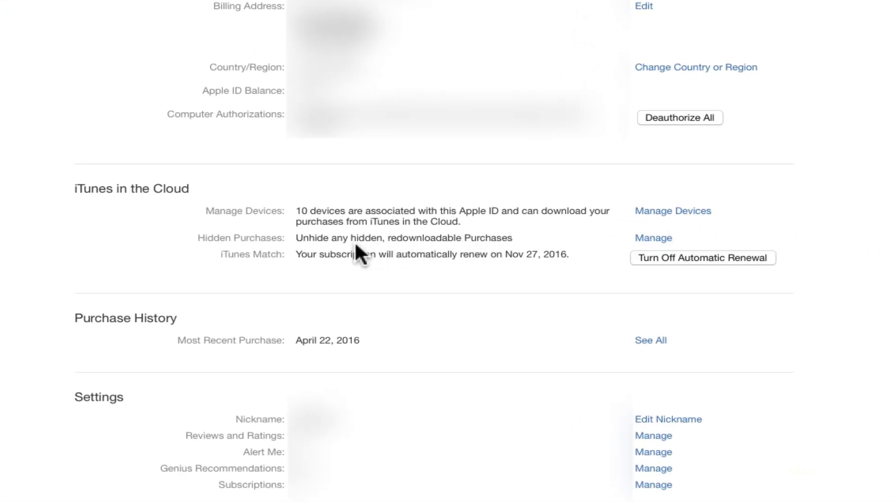
mouse_move(479, 248)
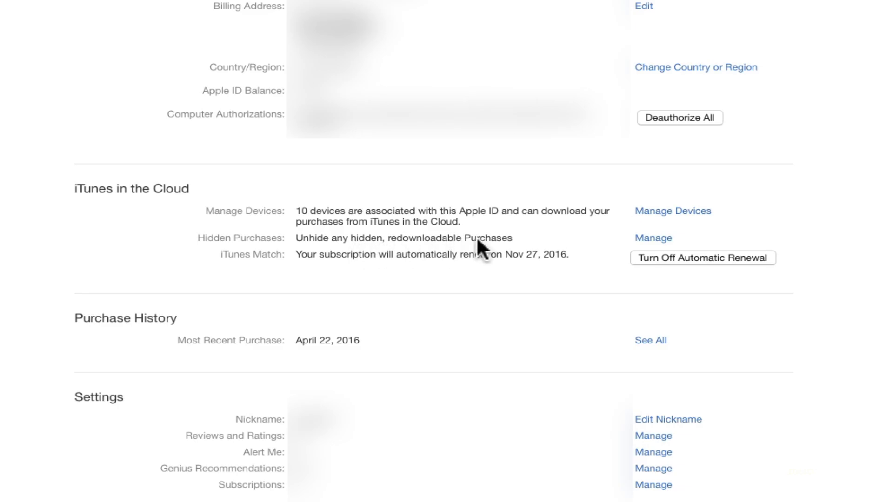
click(652, 238)
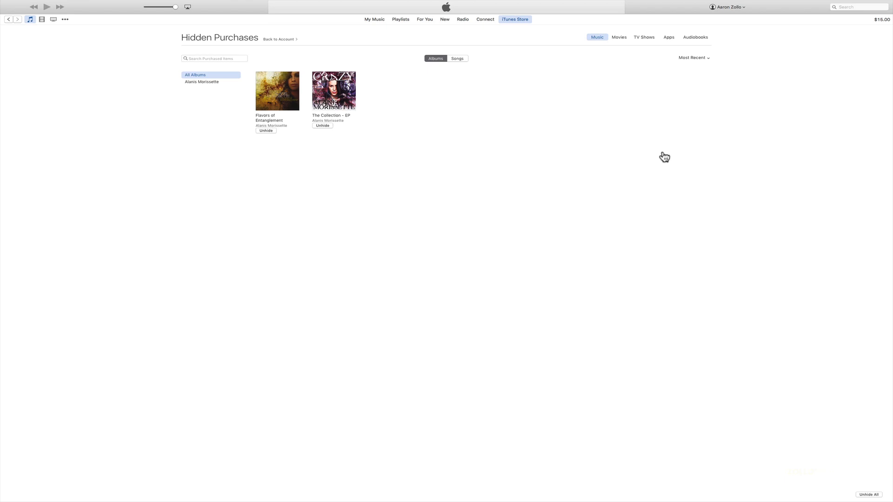
mouse_move(670, 38)
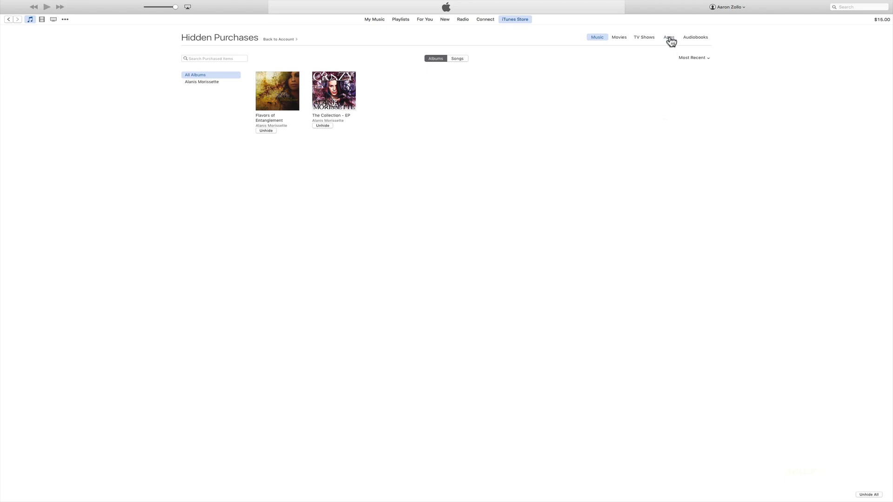
Unhide Lara Croft GO under the hidden Apps, then return to the App Store storefront.
click(667, 38)
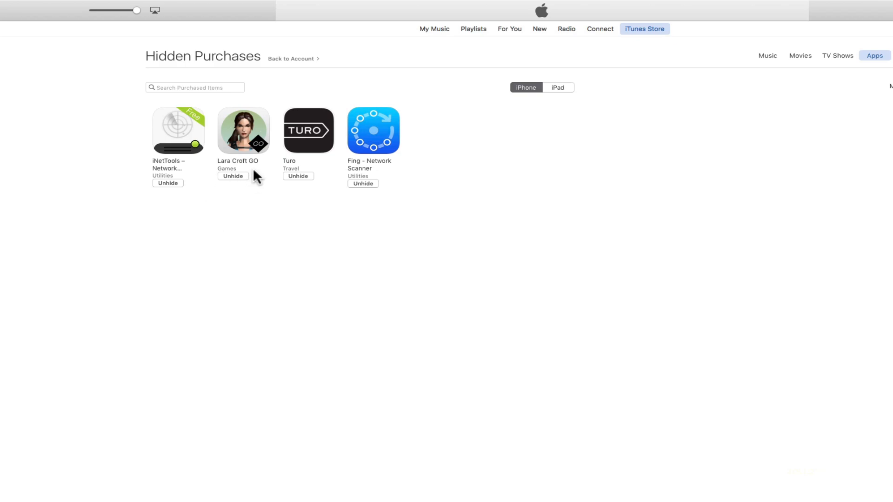
mouse_move(241, 188)
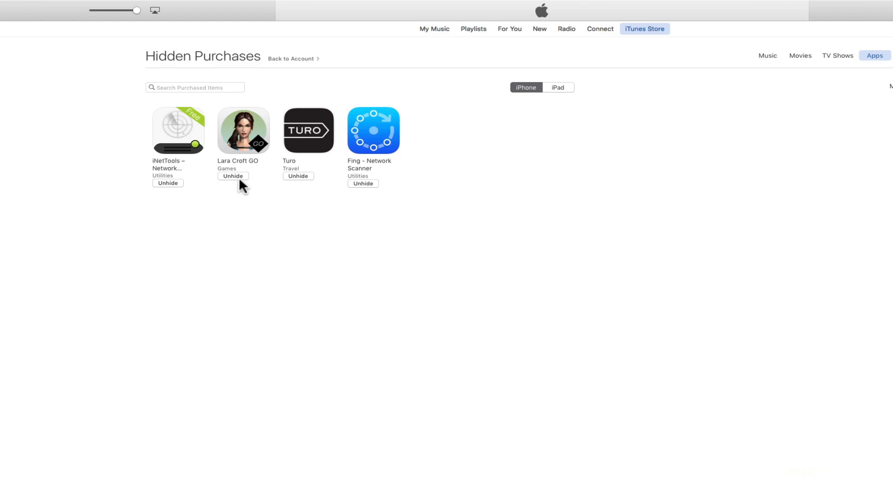
click(233, 175)
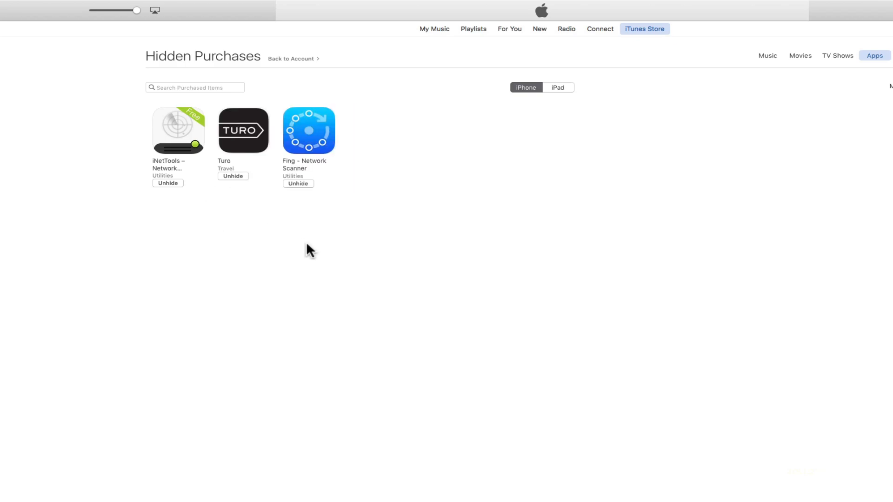
mouse_move(312, 253)
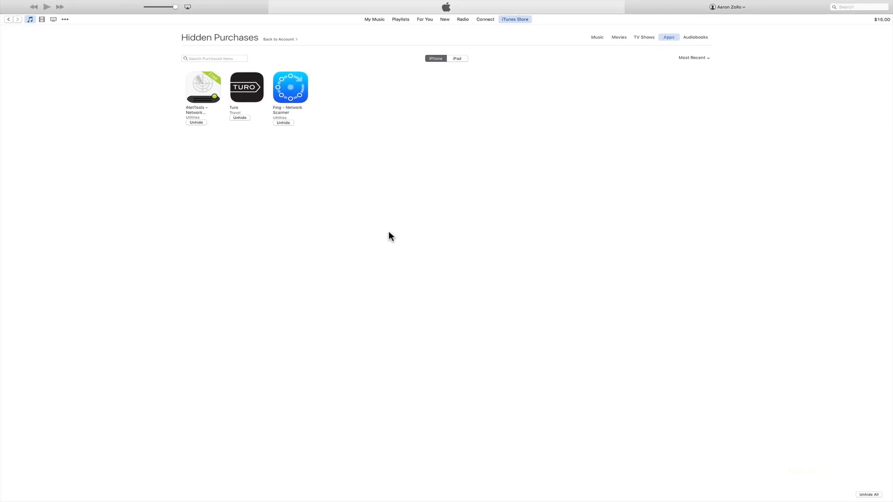
mouse_move(390, 235)
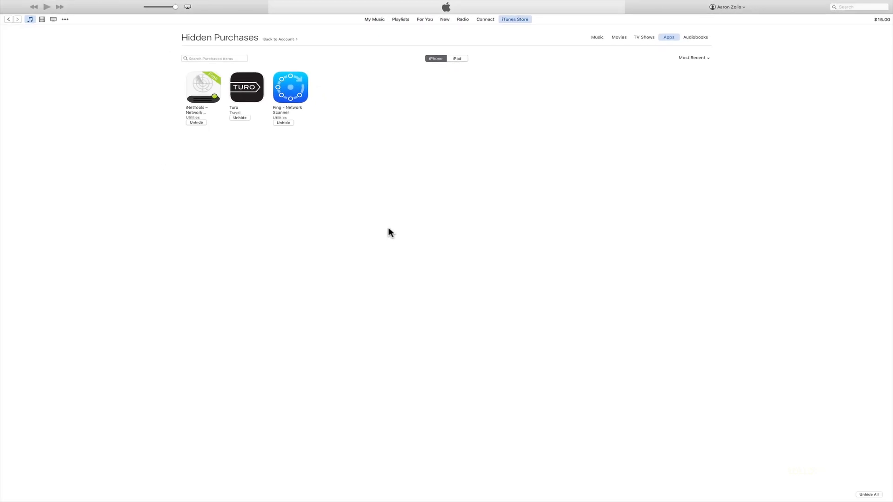
click(65, 18)
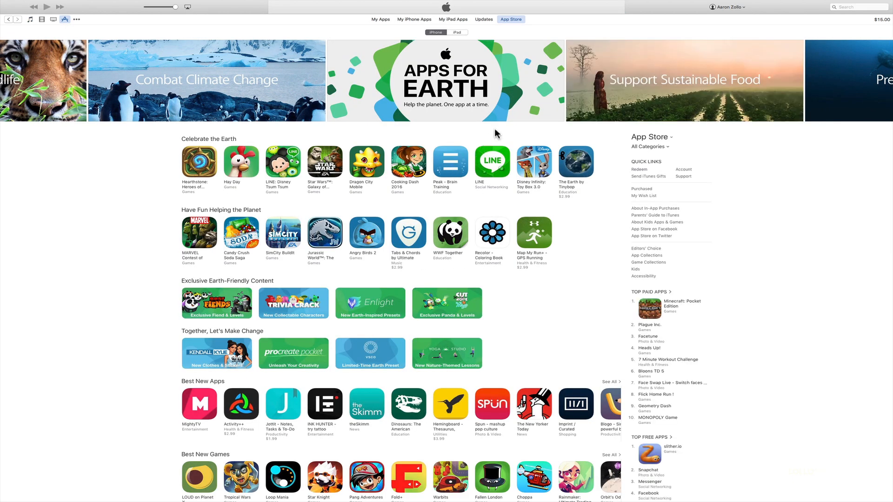
mouse_move(755, 41)
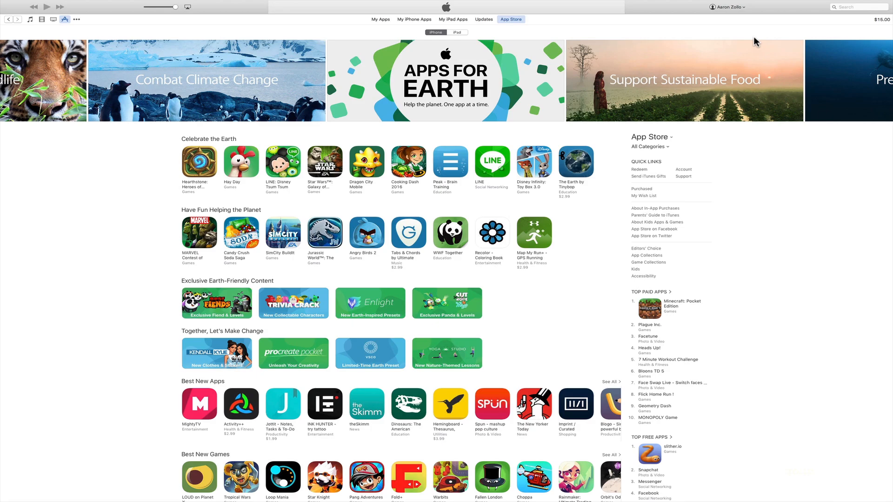
View Family Purchases from the account menu and cancel hiding Lara Croft GO.
click(726, 7)
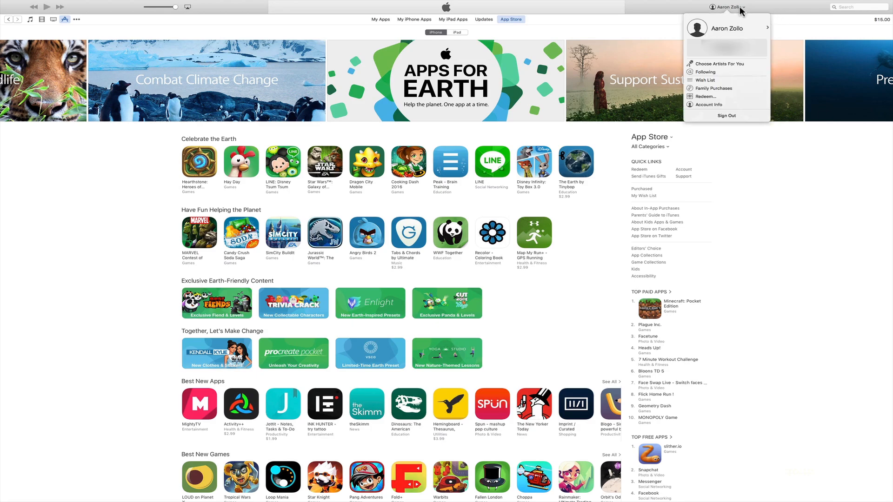
mouse_move(713, 89)
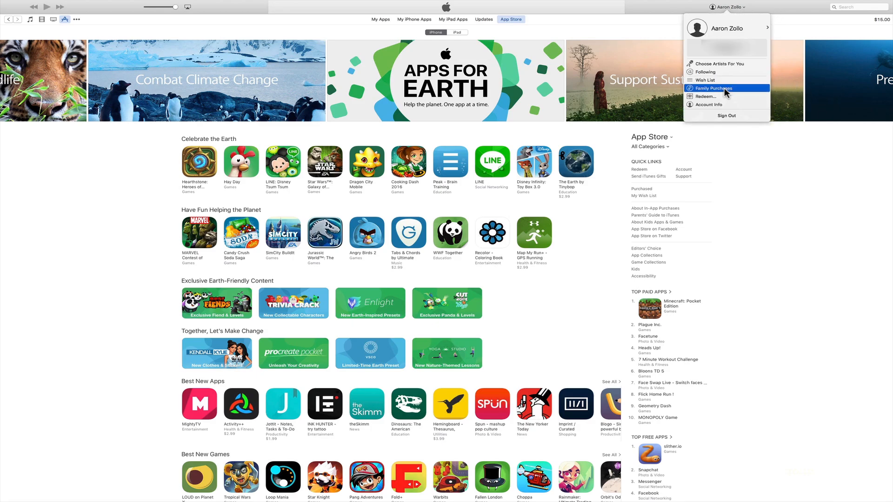
click(712, 88)
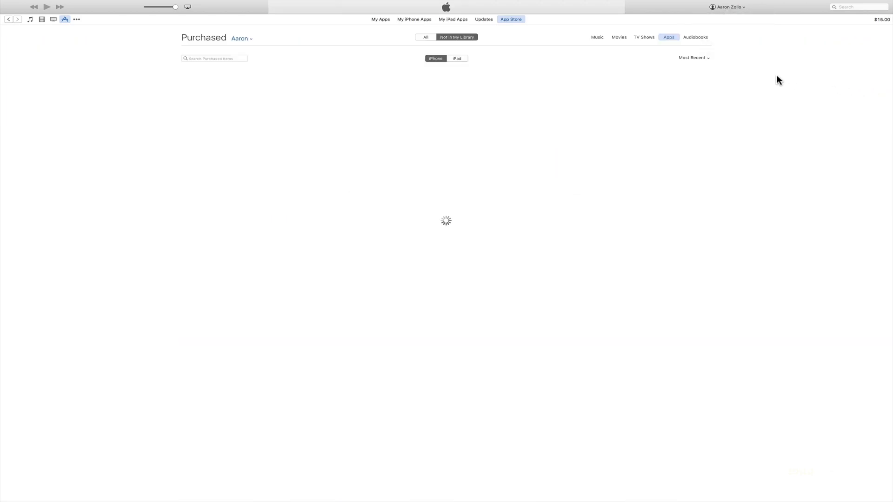
mouse_move(769, 79)
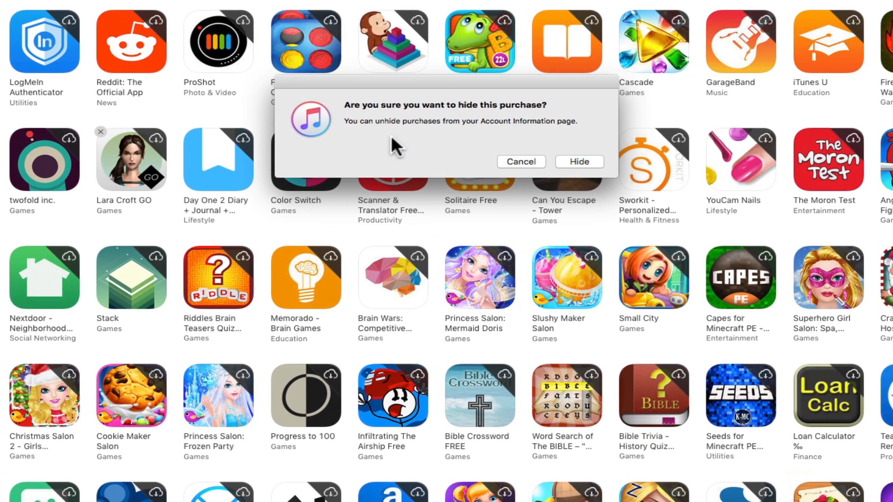
mouse_move(550, 151)
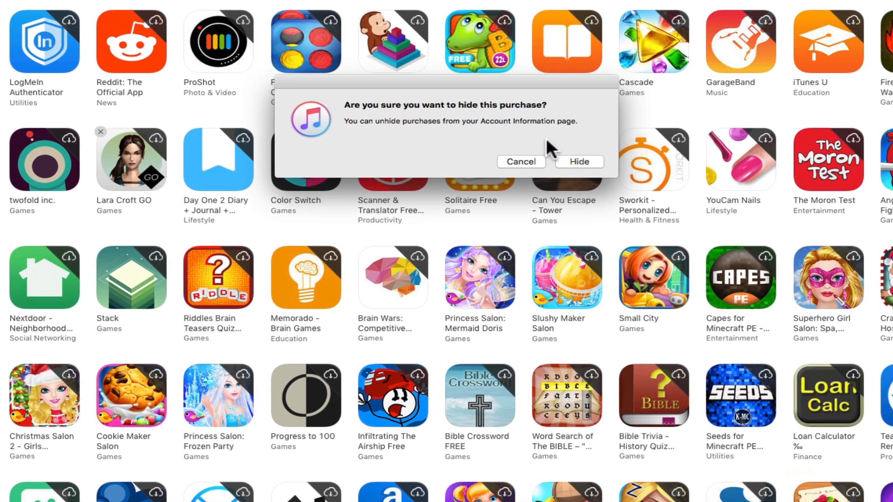
mouse_move(533, 170)
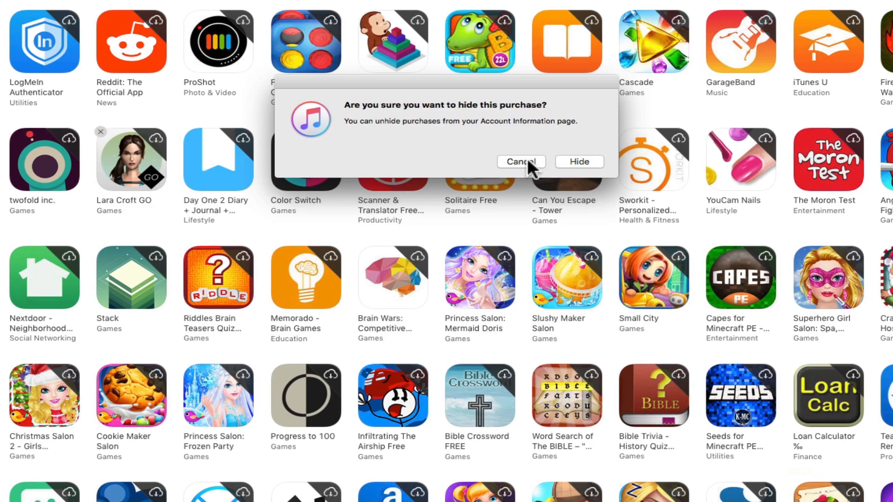
click(520, 162)
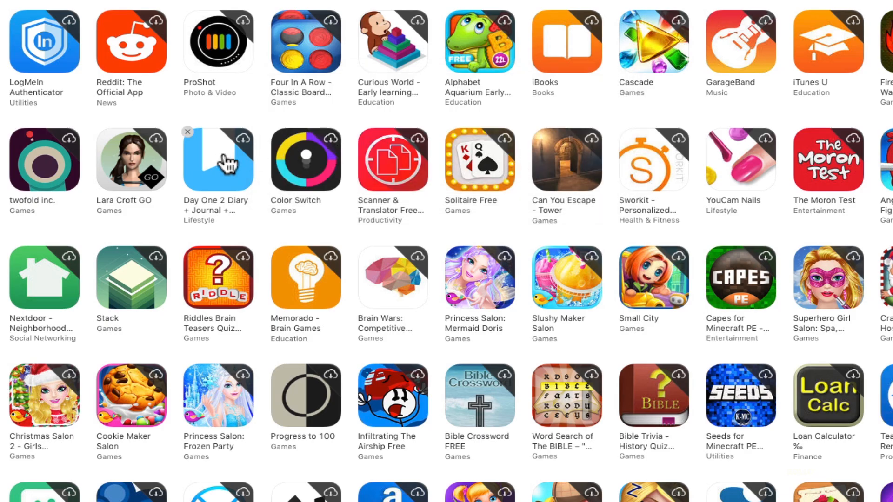